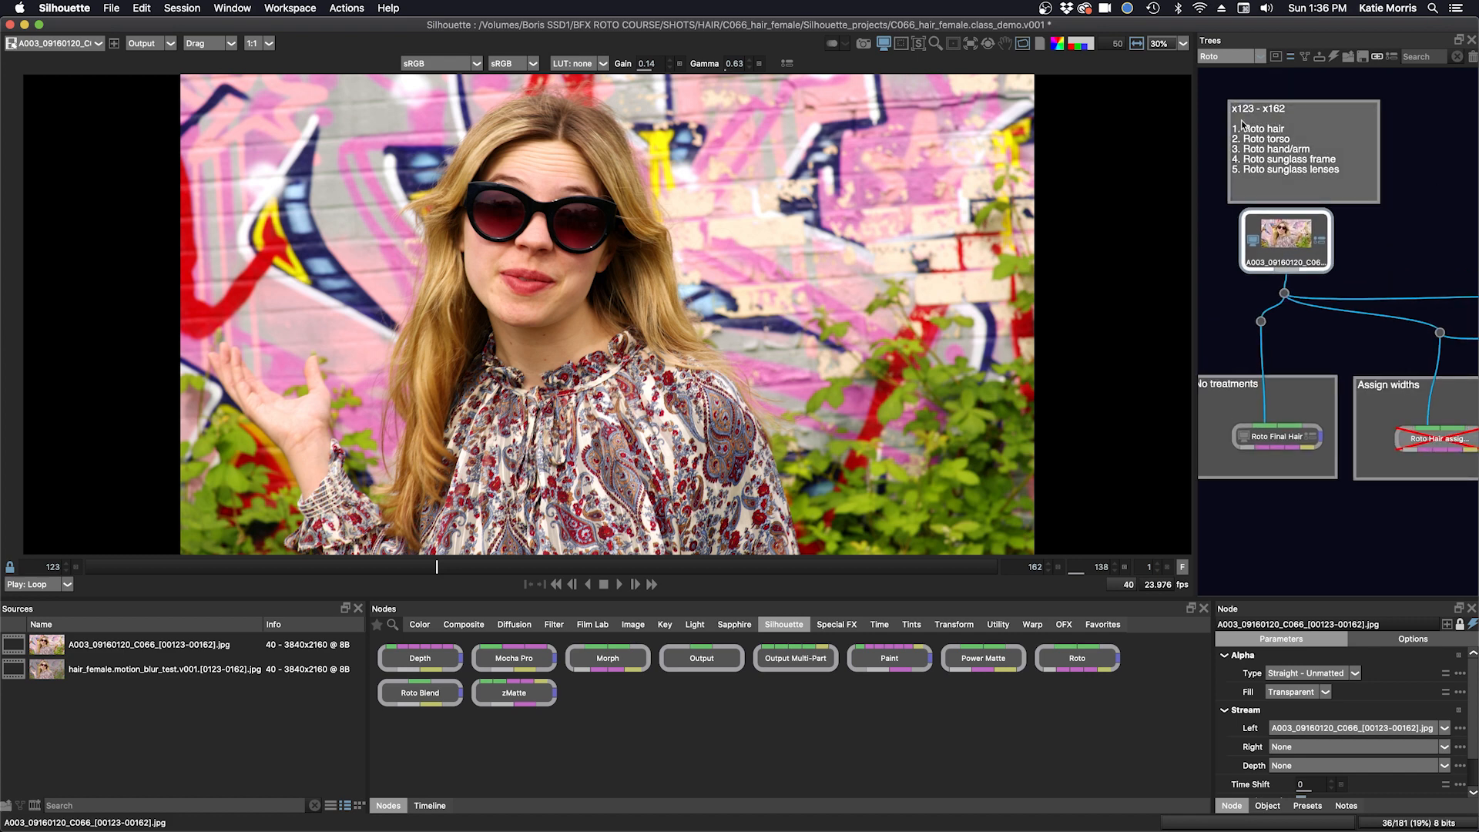
mouse_move(1211, 113)
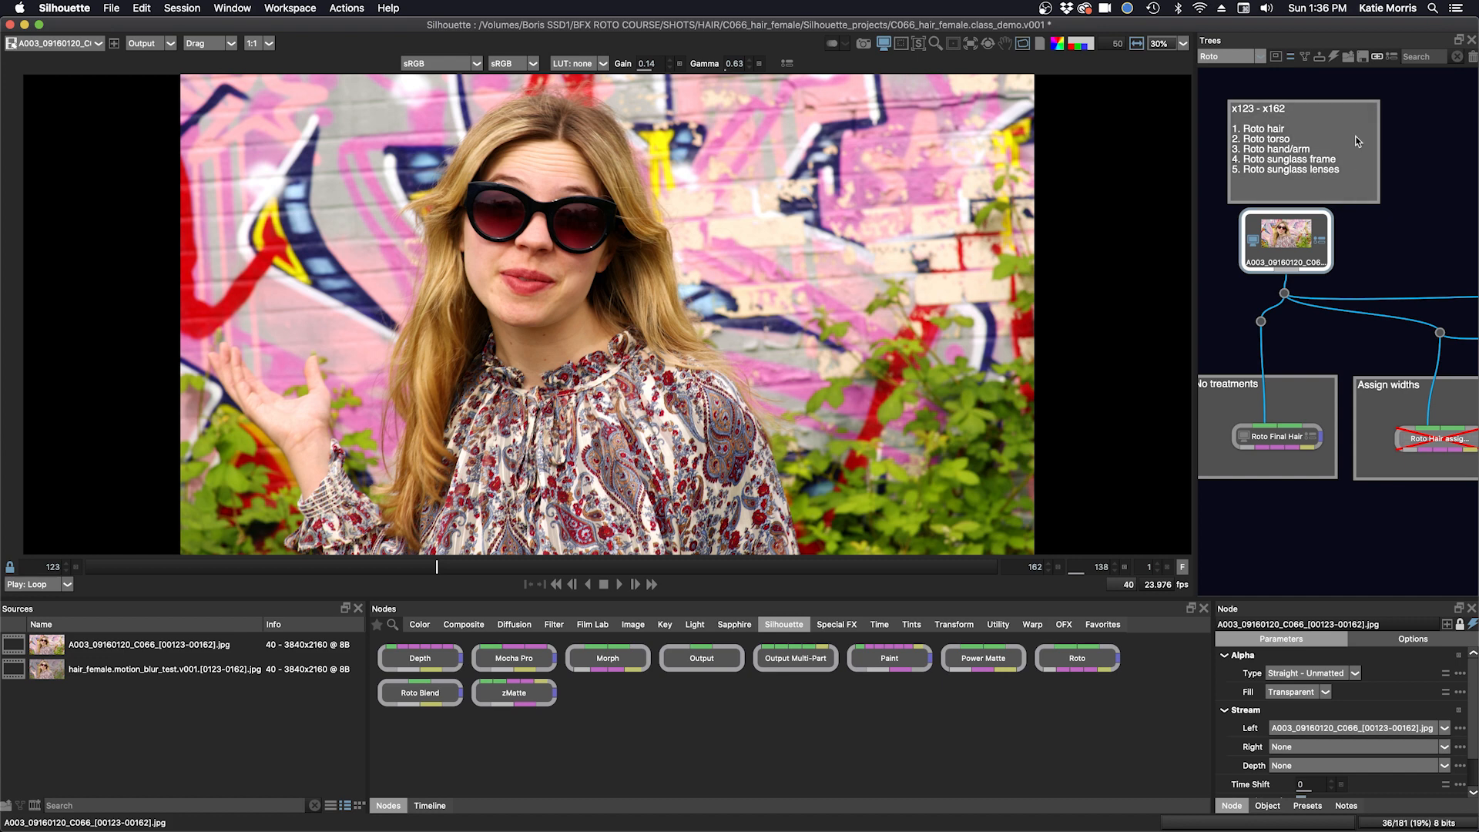
mouse_move(1354, 137)
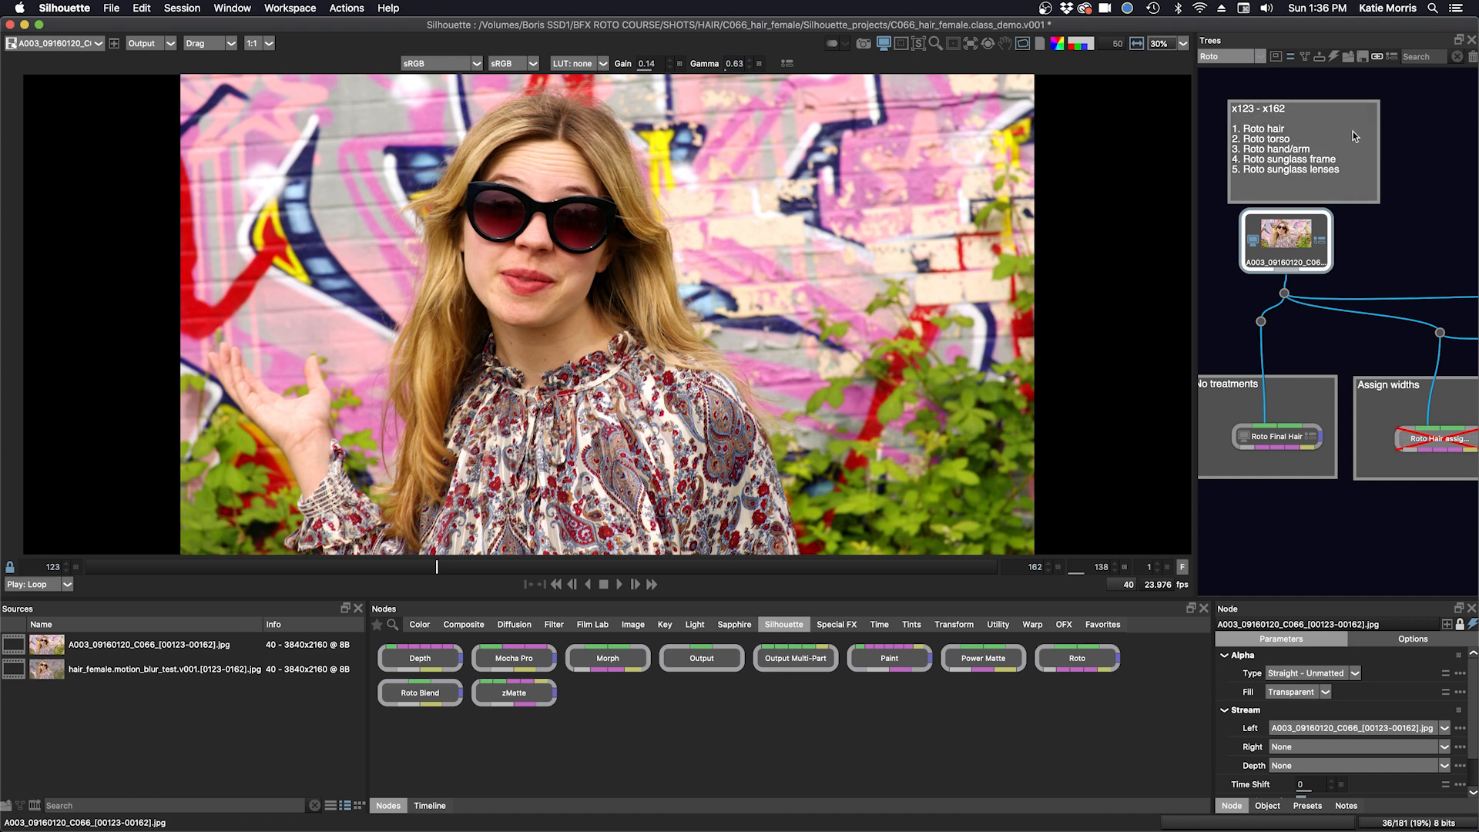
mouse_move(1350, 139)
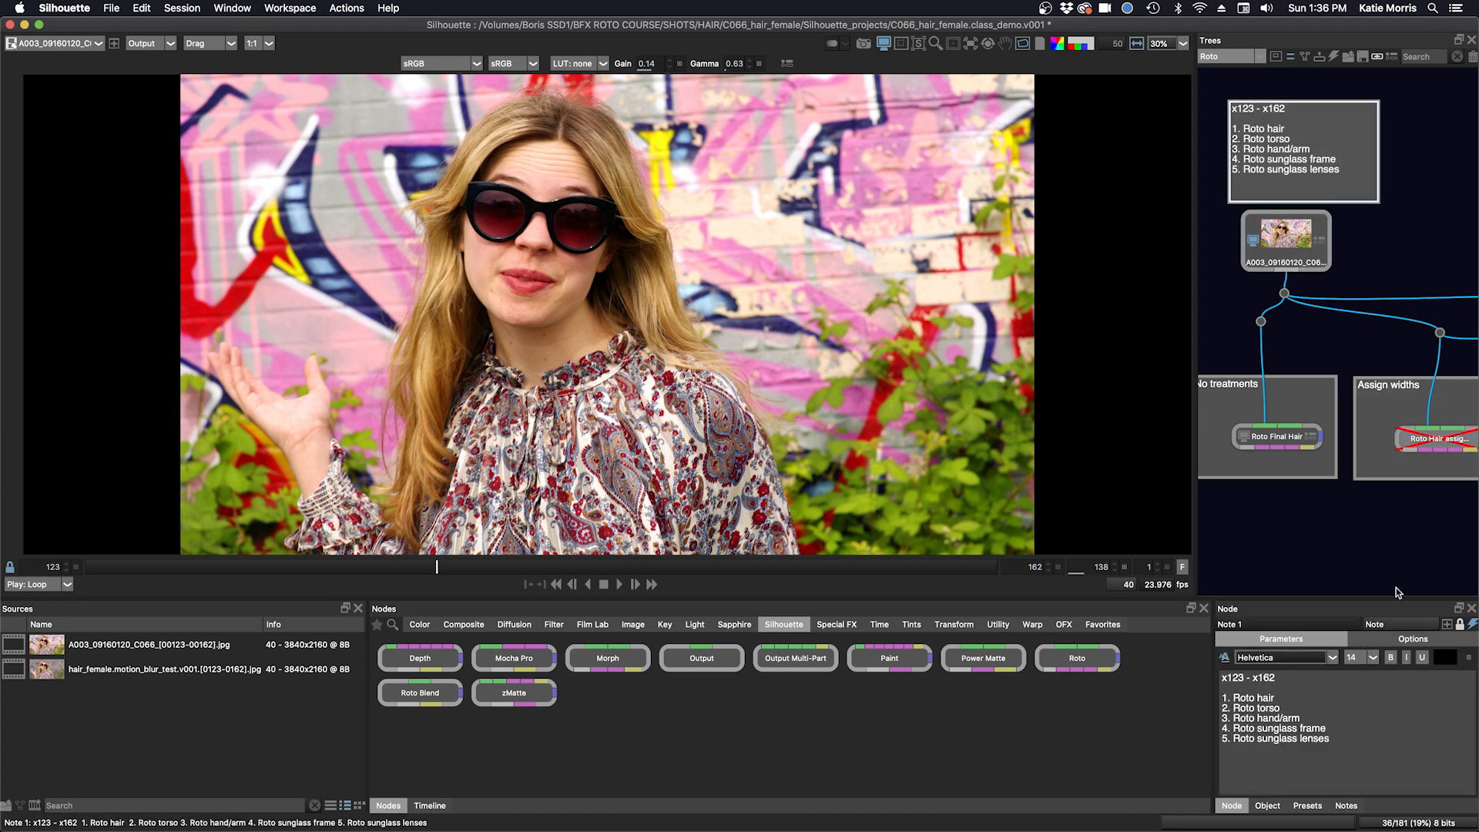
Set the roto-task note node's colour to a slate blue from the Colors window.
click(1412, 638)
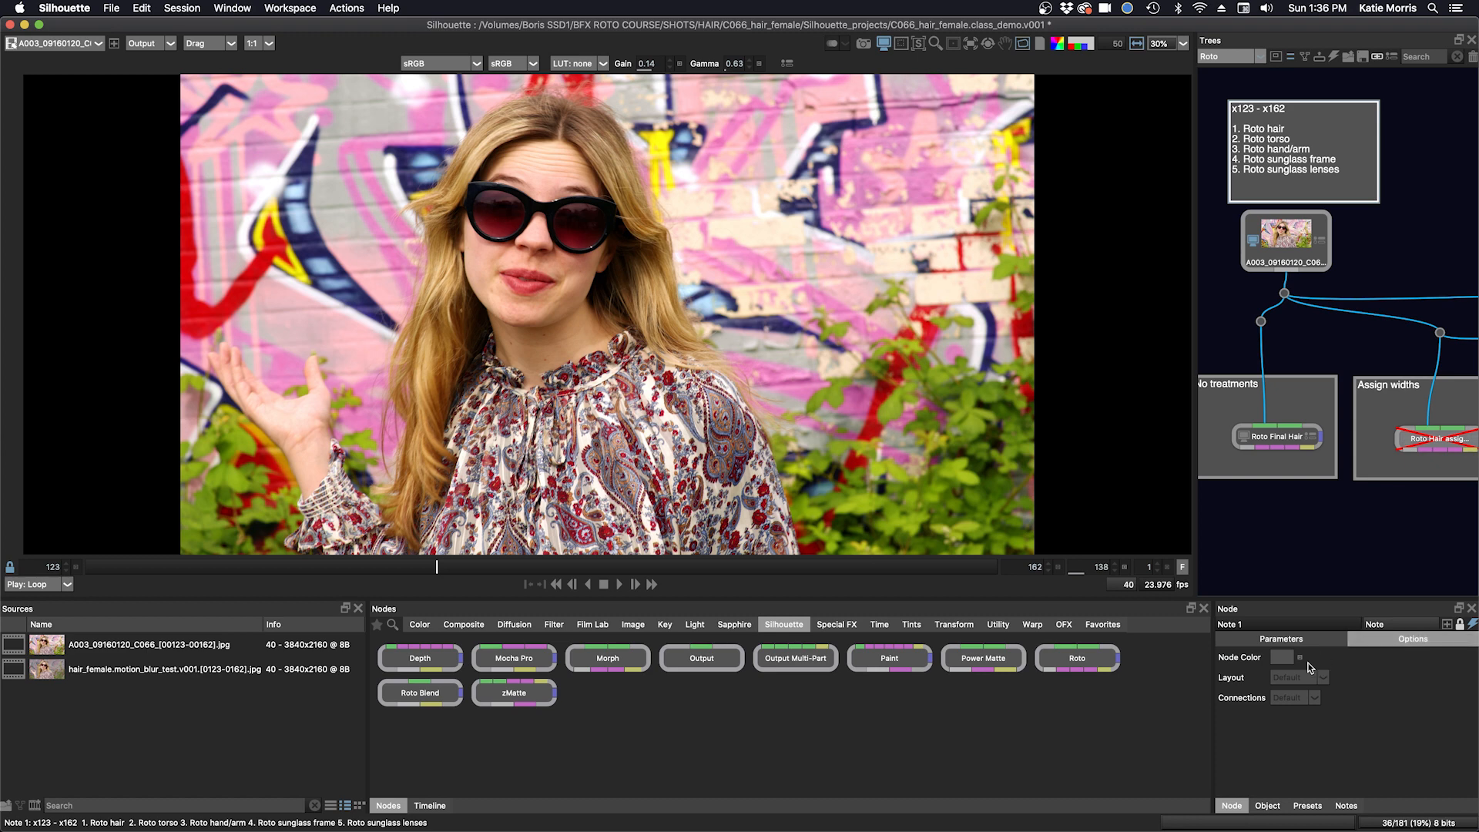
click(1285, 658)
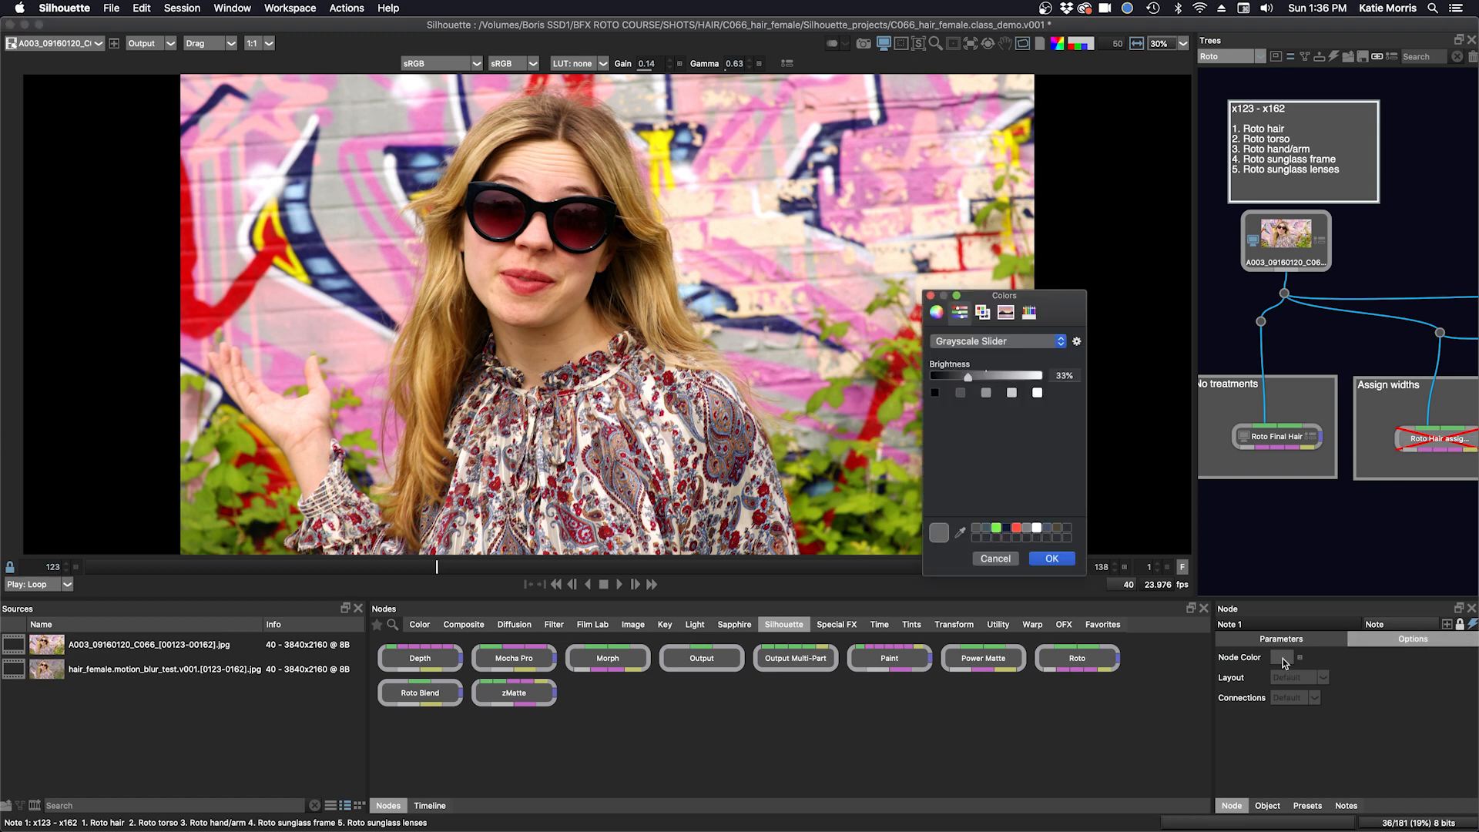
click(991, 340)
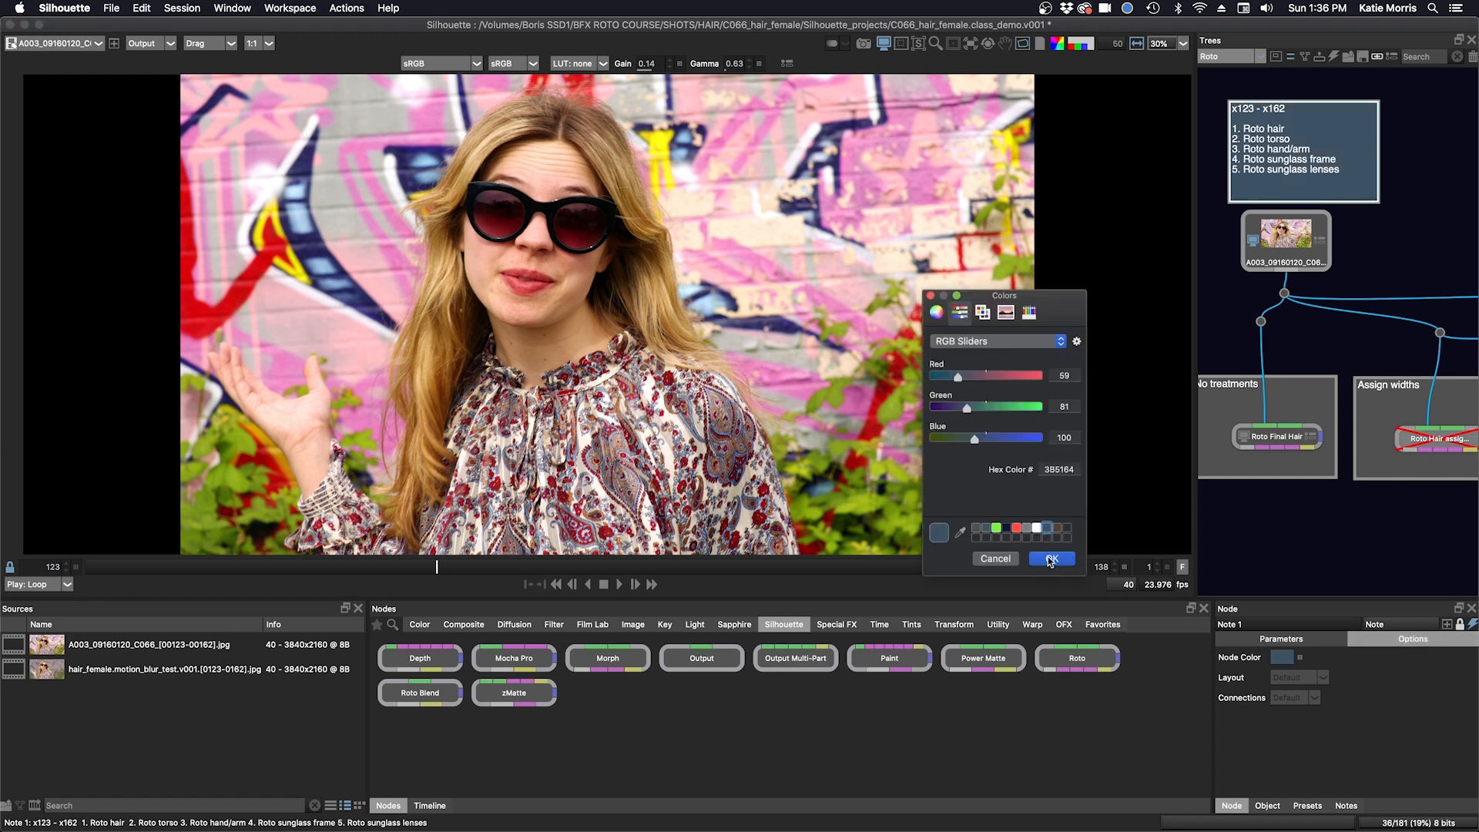
click(1049, 557)
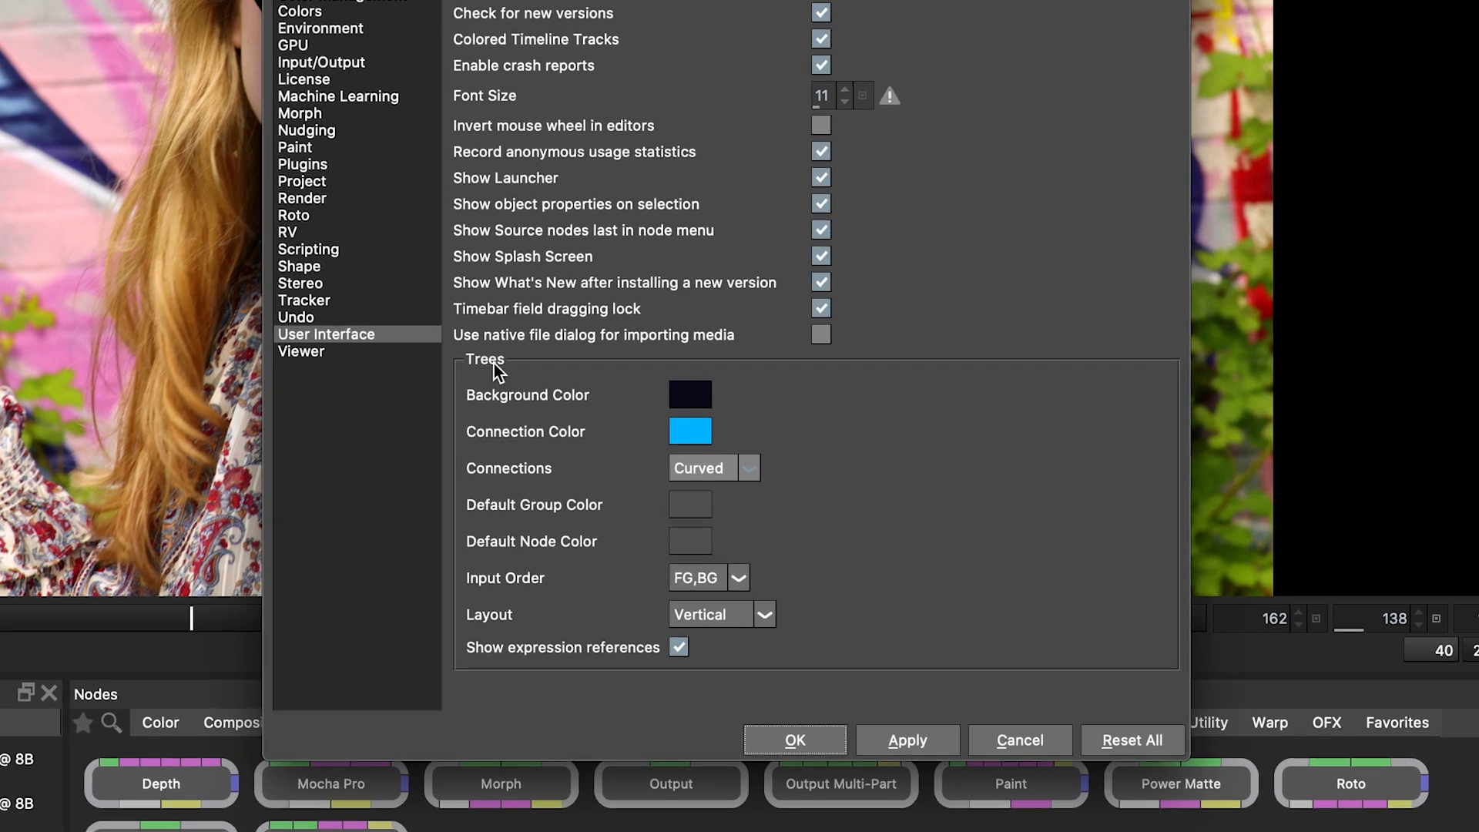
mouse_move(681, 471)
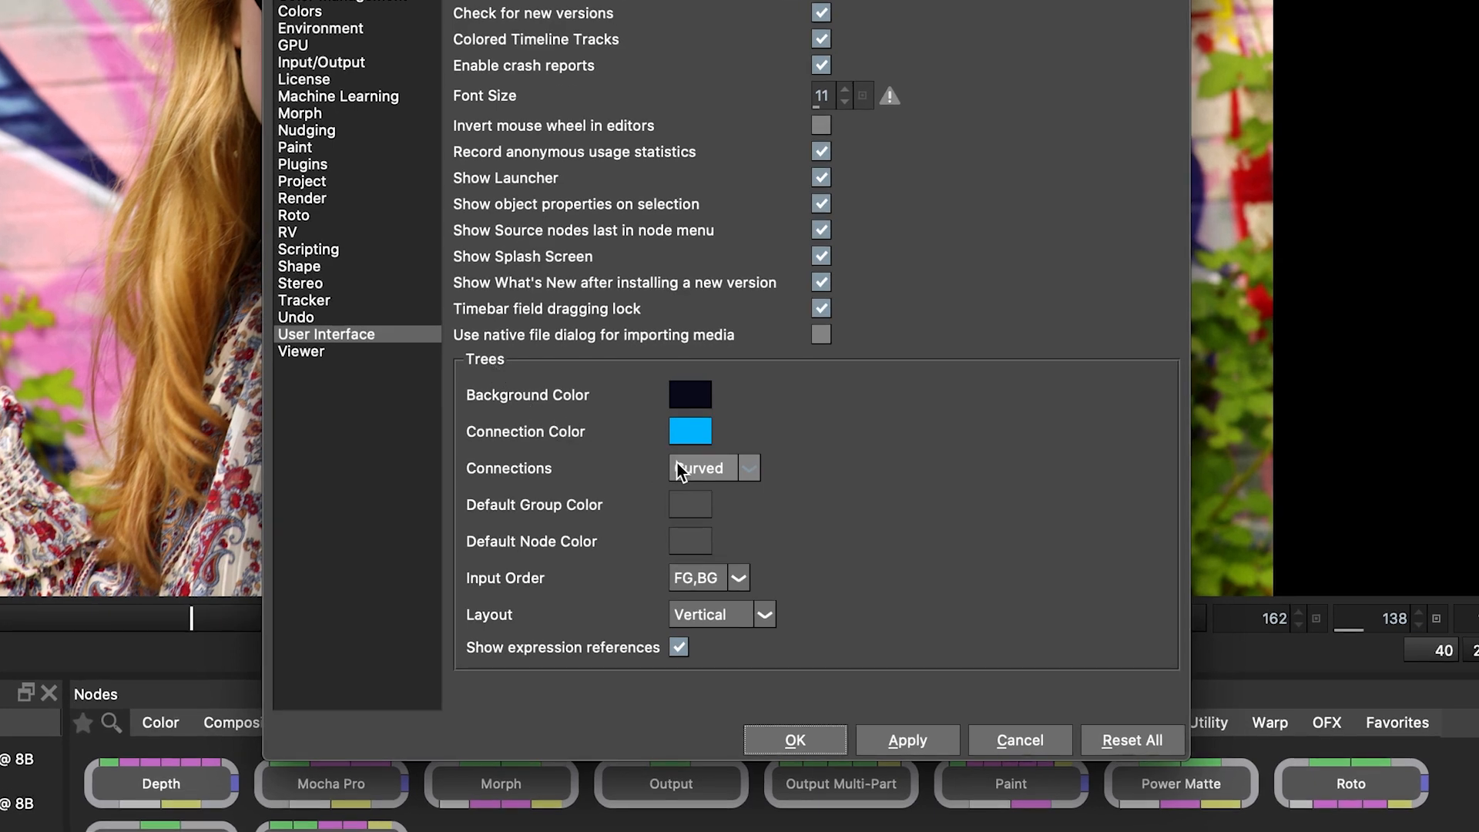
Set tree Connections to Straight and Connection Color to red in Trees preferences.
click(699, 469)
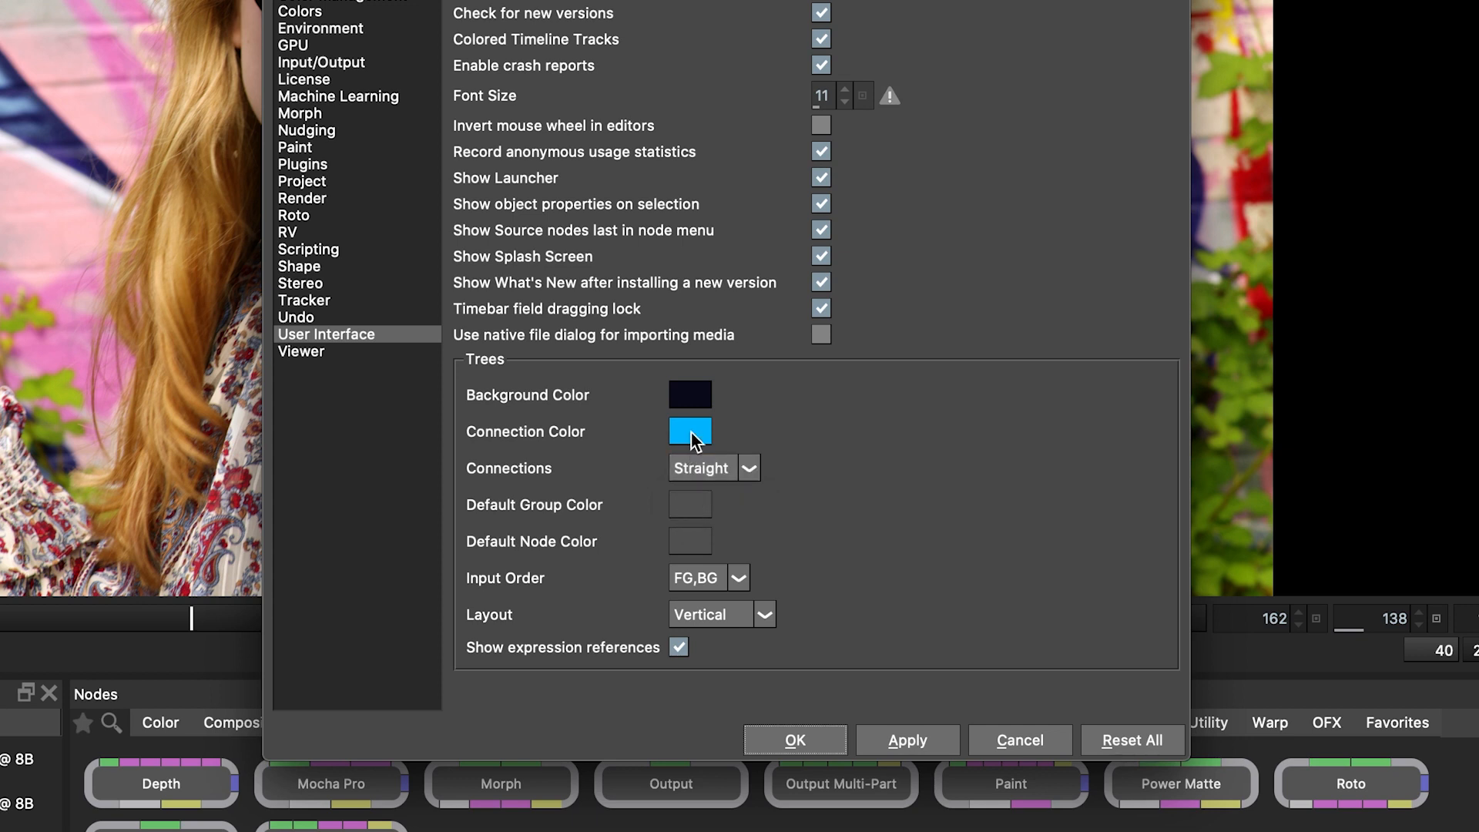
click(690, 431)
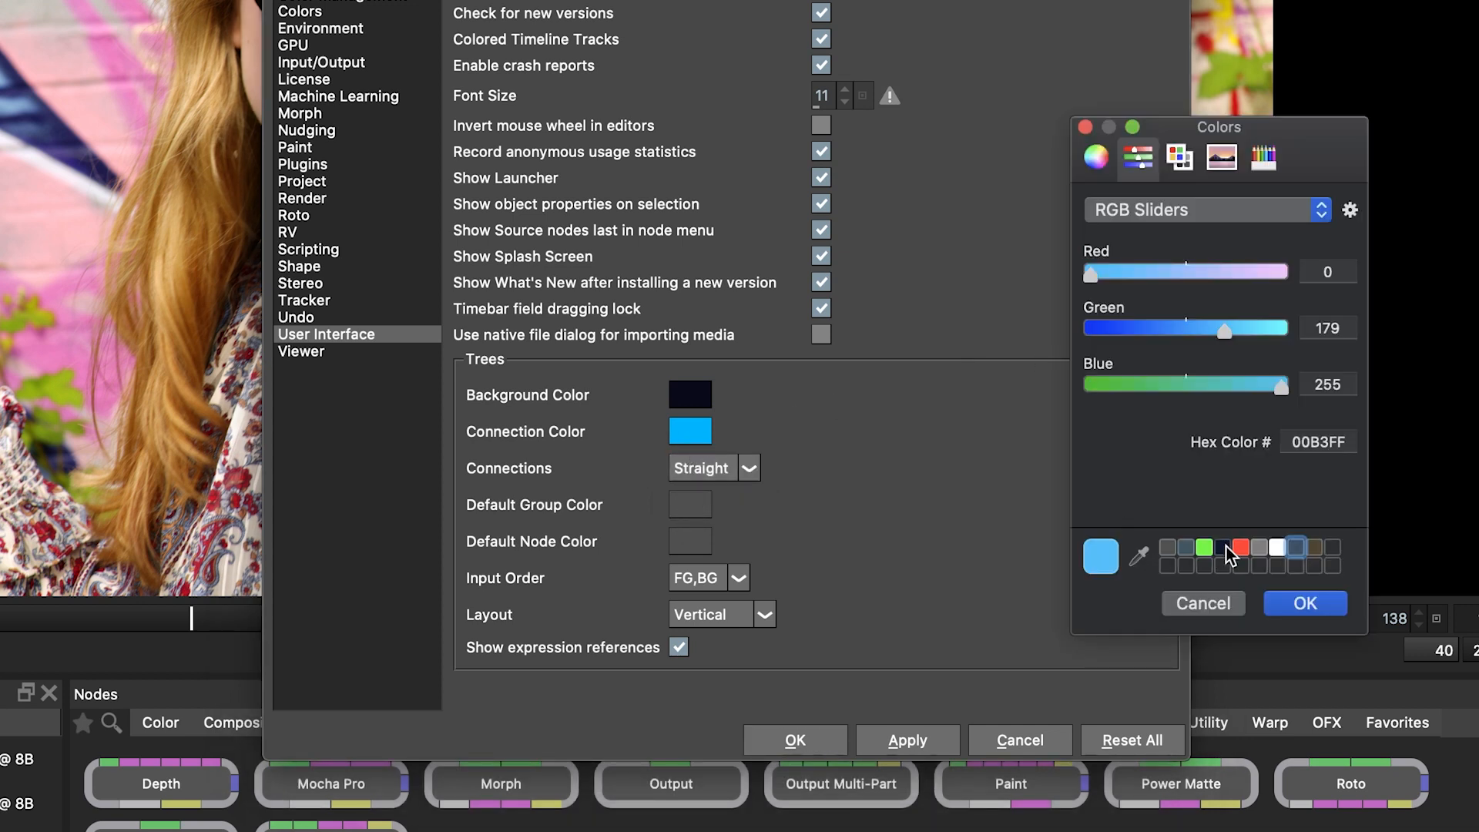
click(1238, 547)
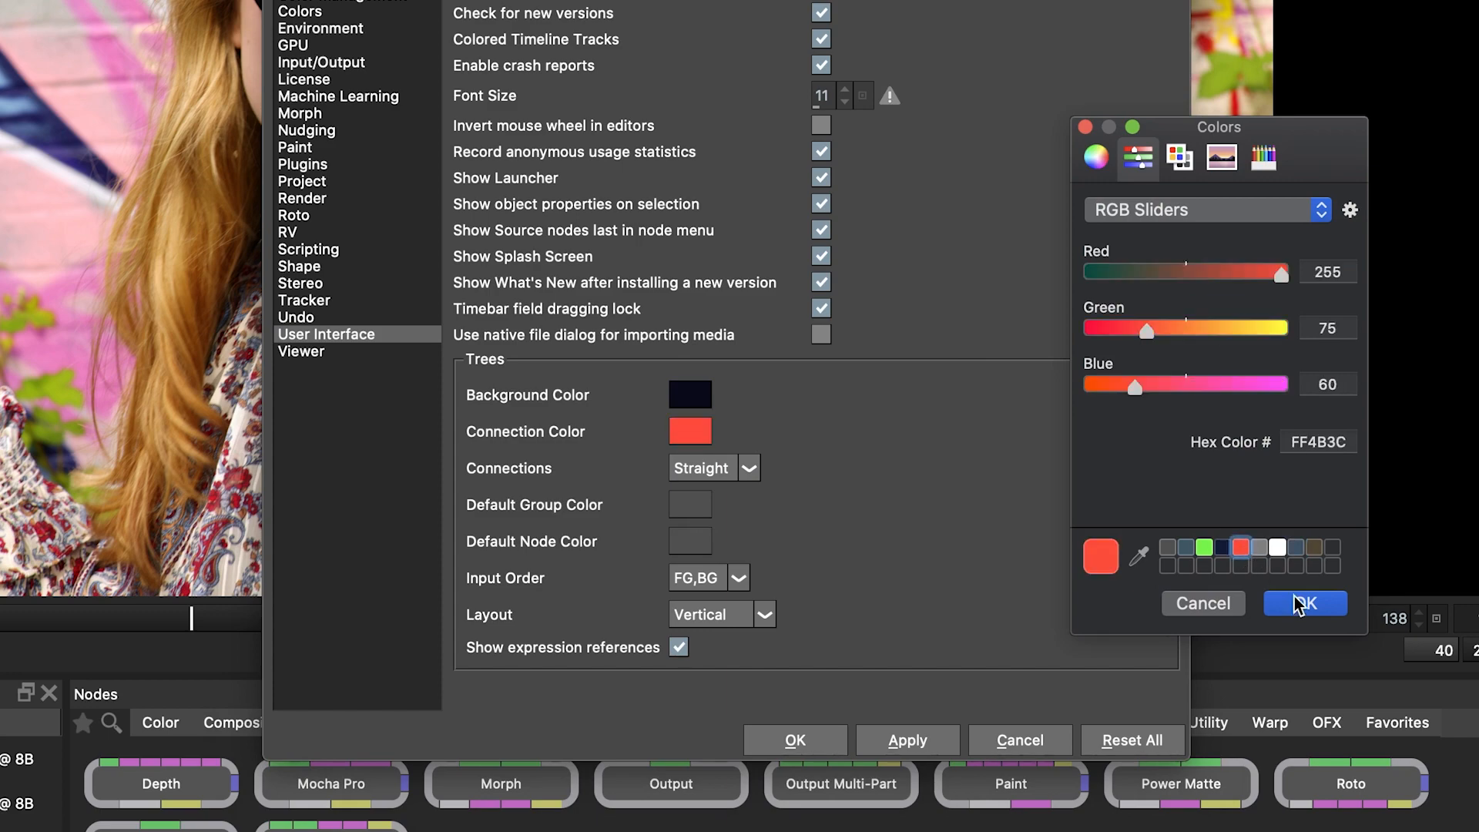
click(1305, 603)
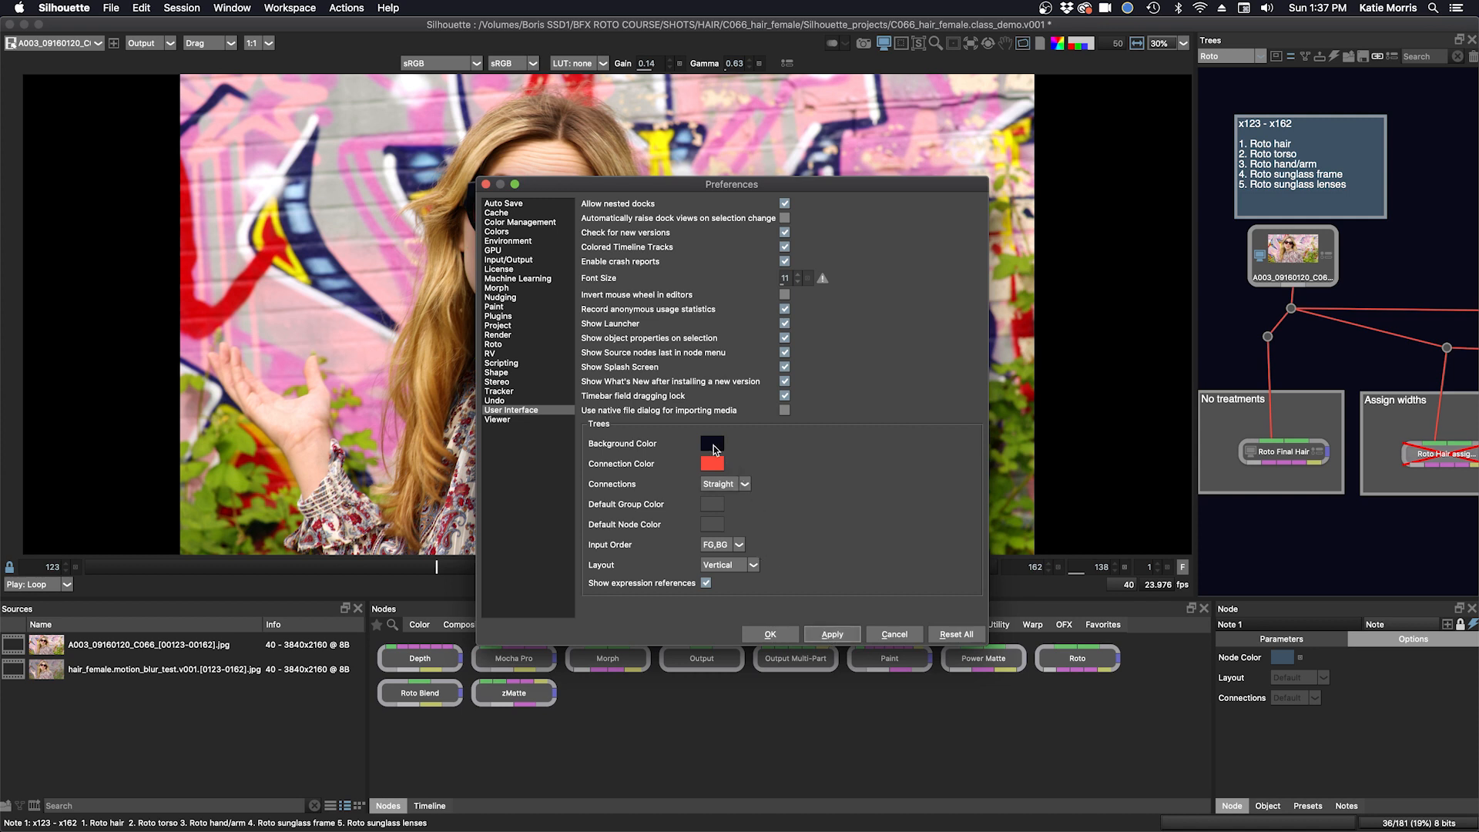
Raise the Blue slider on the Trees Background Color to a deeper navy.
click(711, 444)
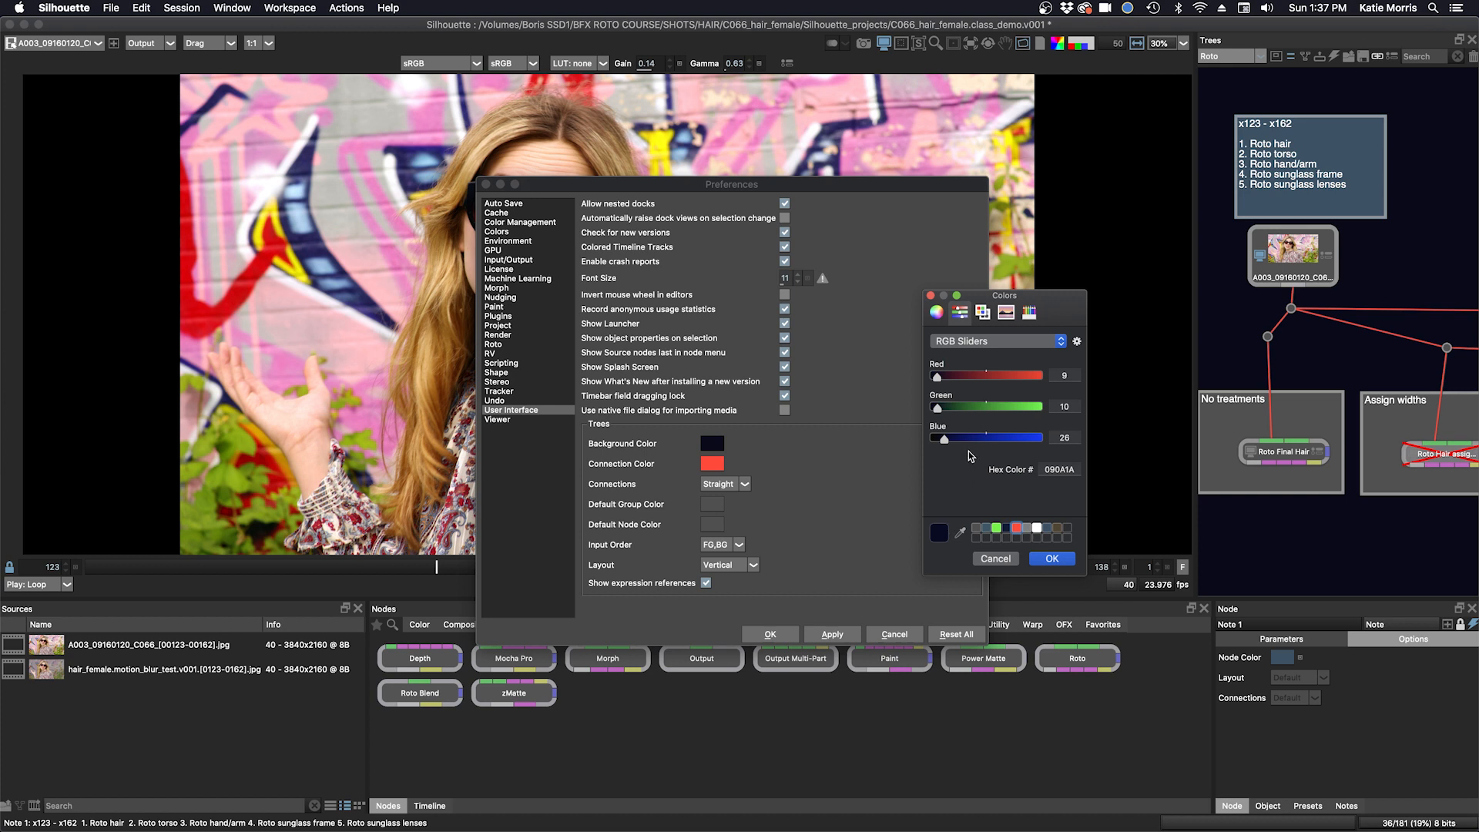
drag(939, 436, 952, 436)
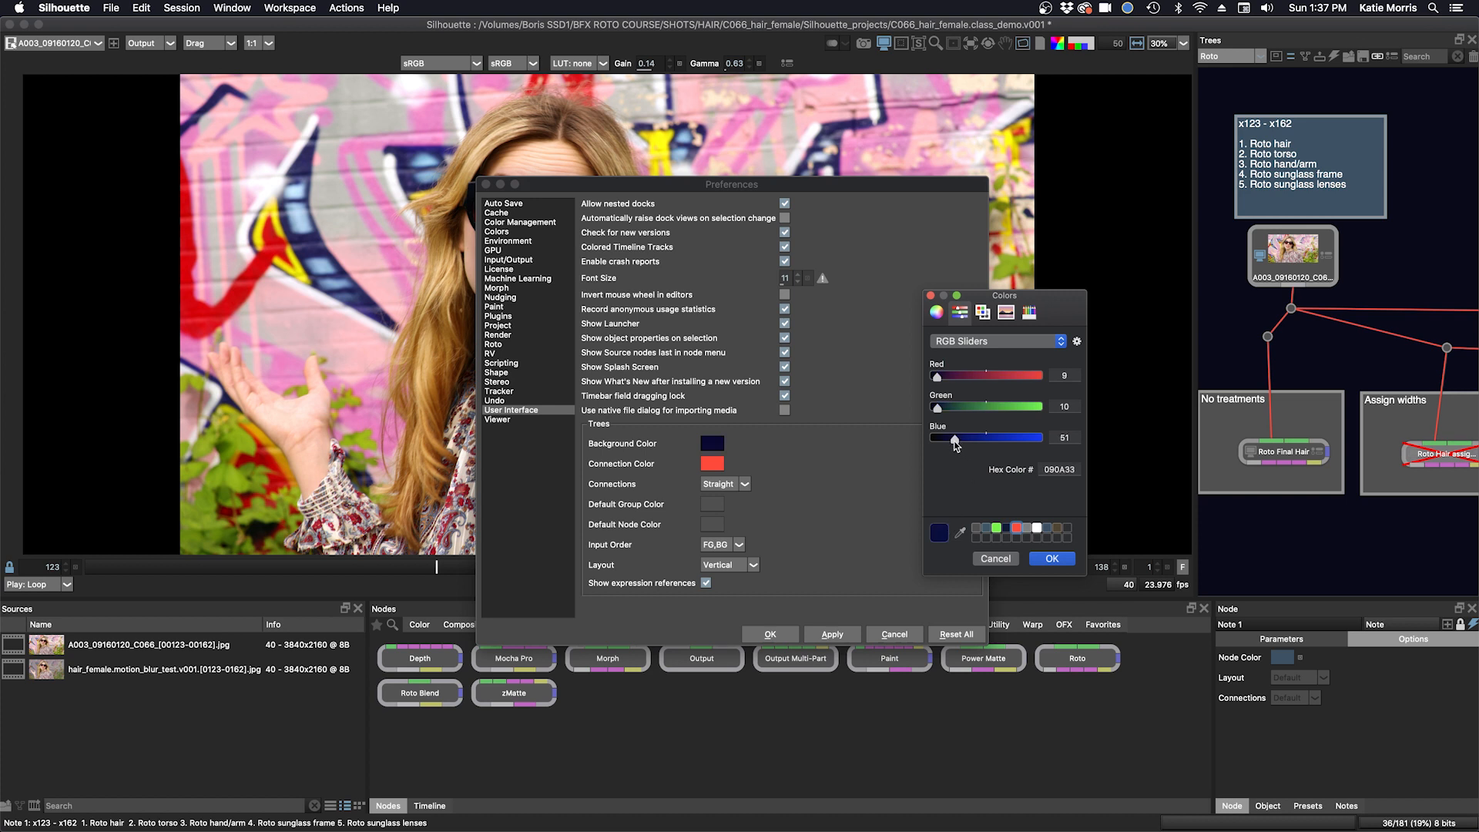
click(1050, 557)
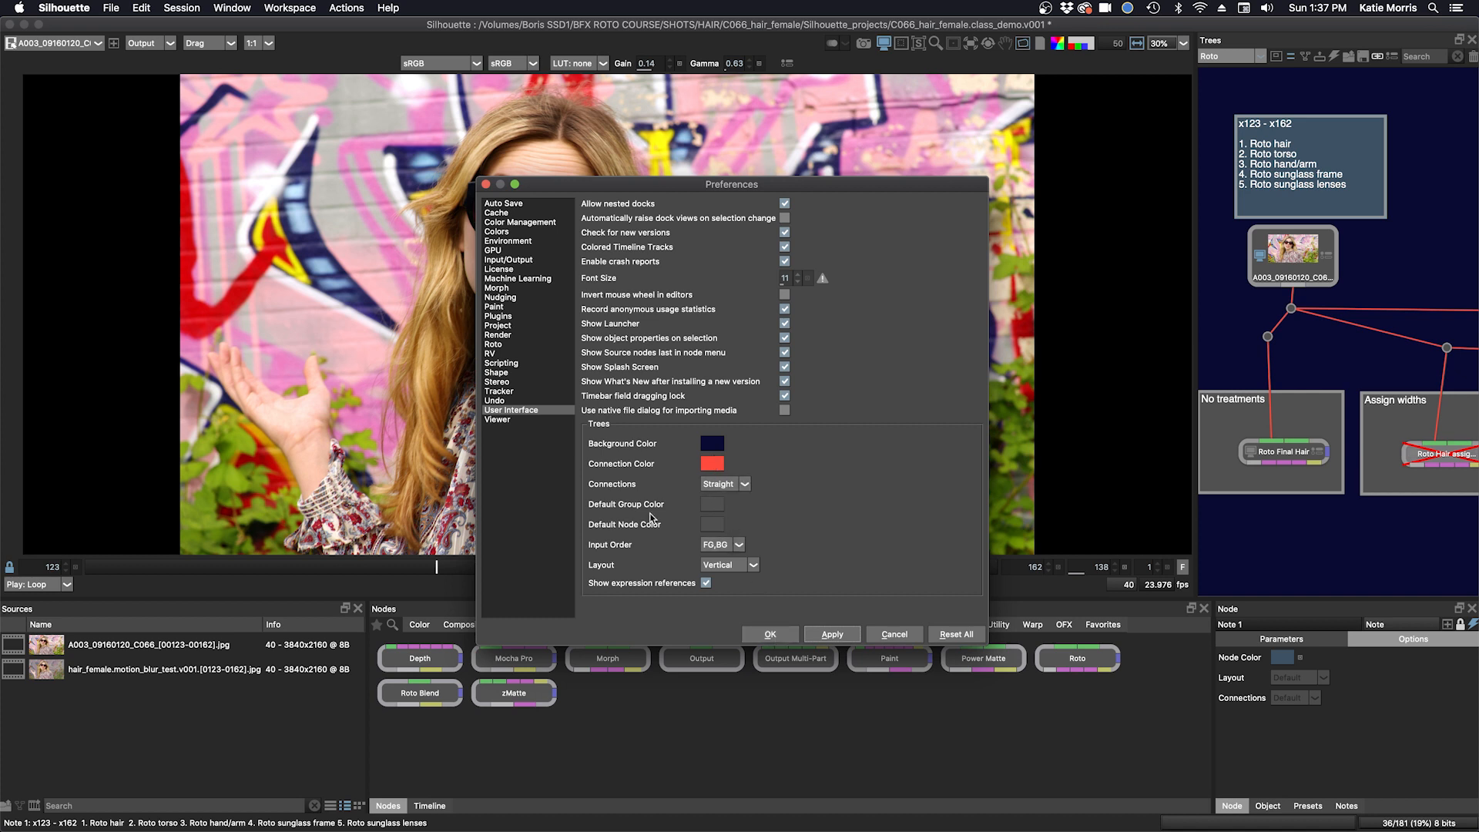
mouse_move(634, 538)
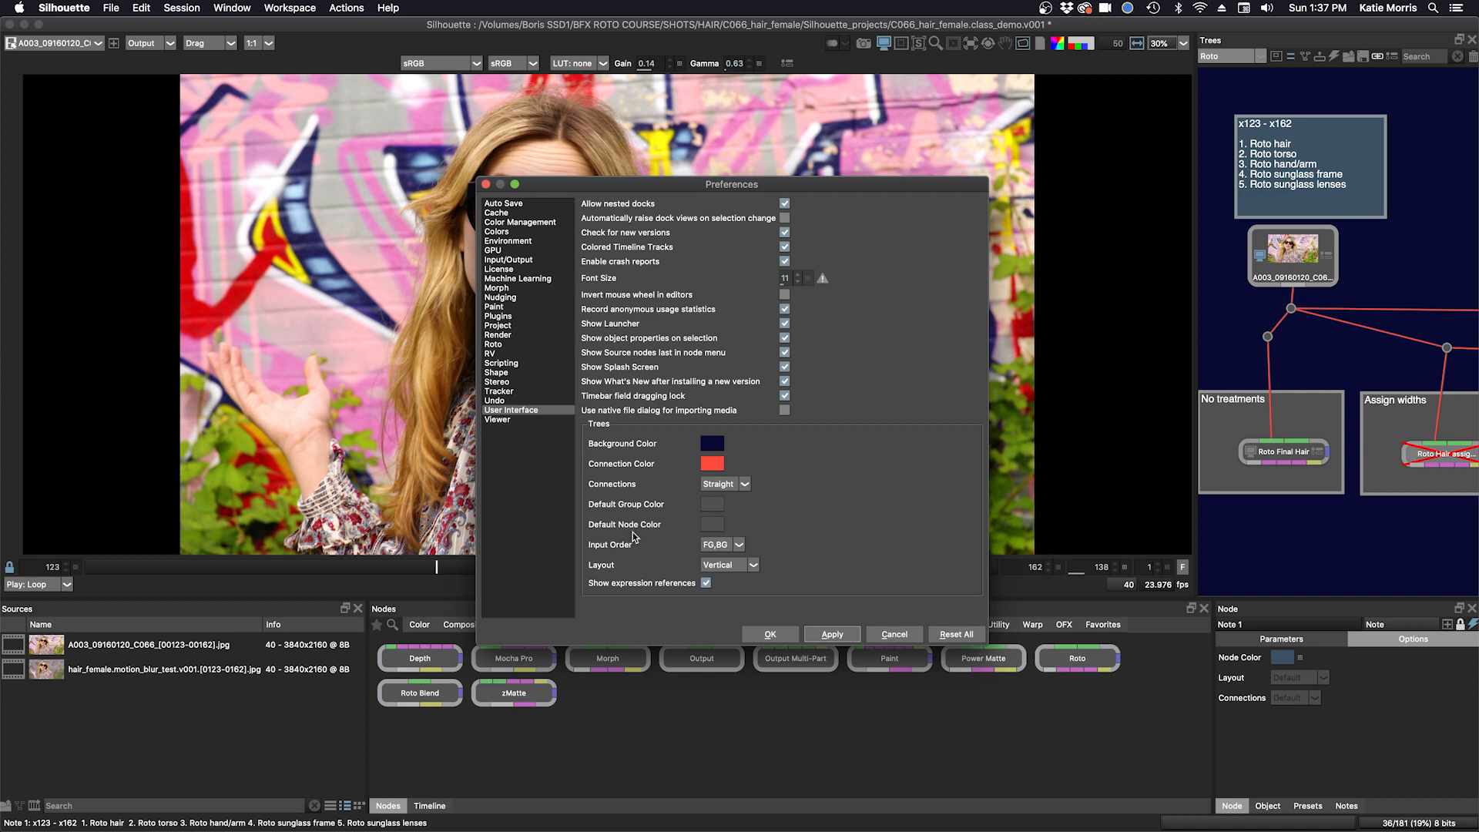
mouse_move(1283, 200)
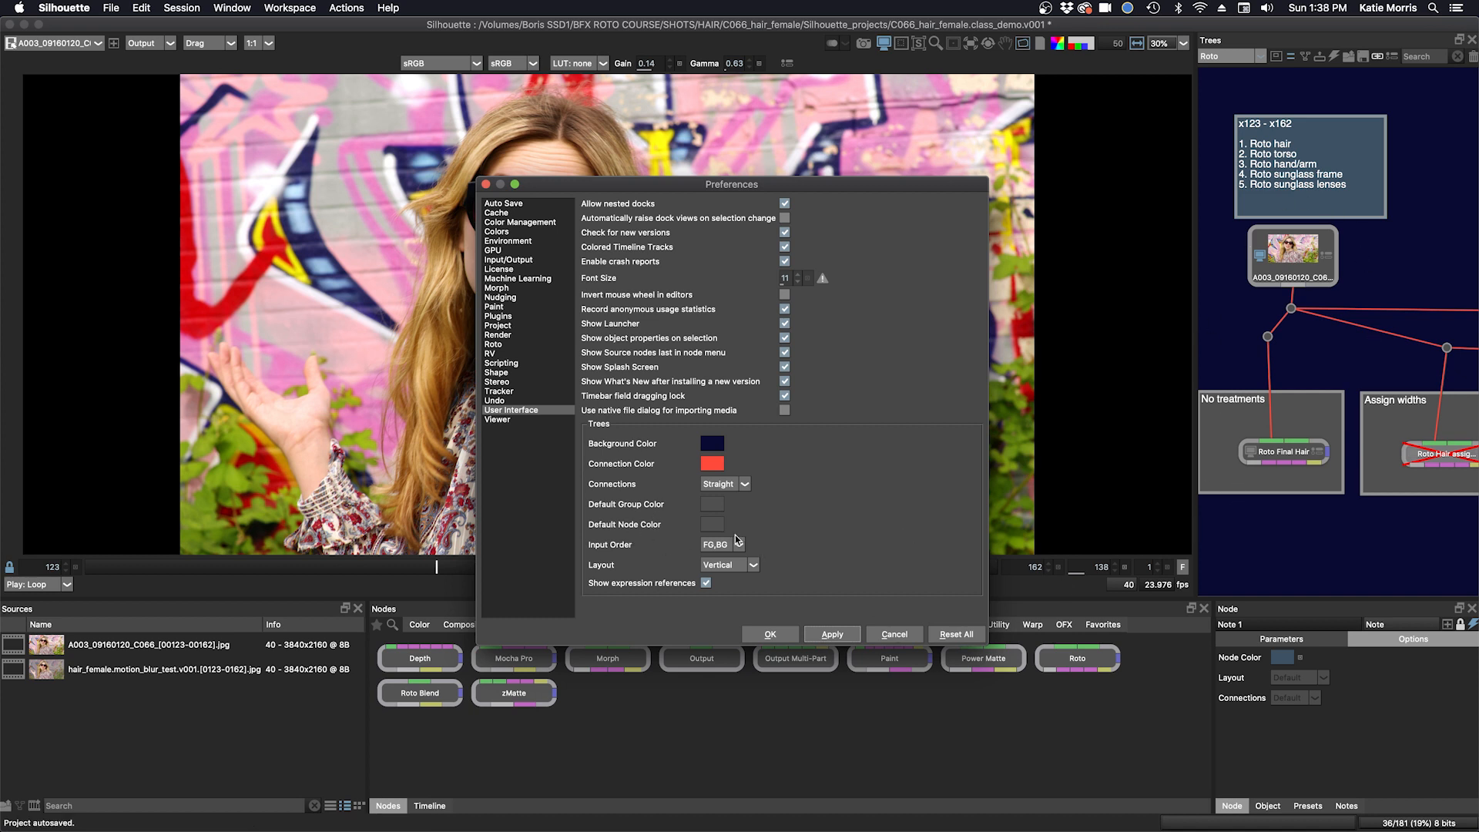
click(711, 464)
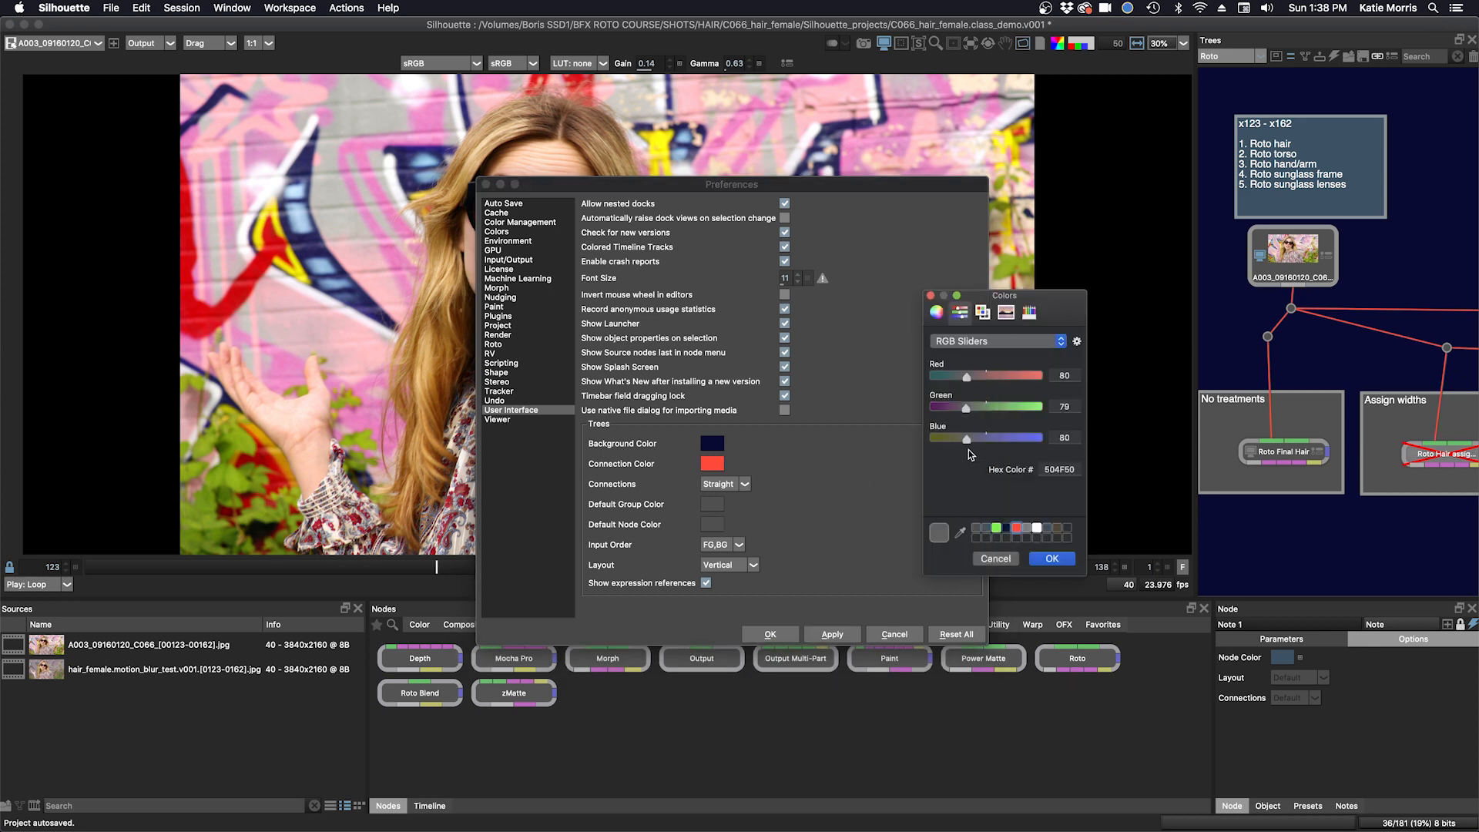
drag(966, 436, 989, 436)
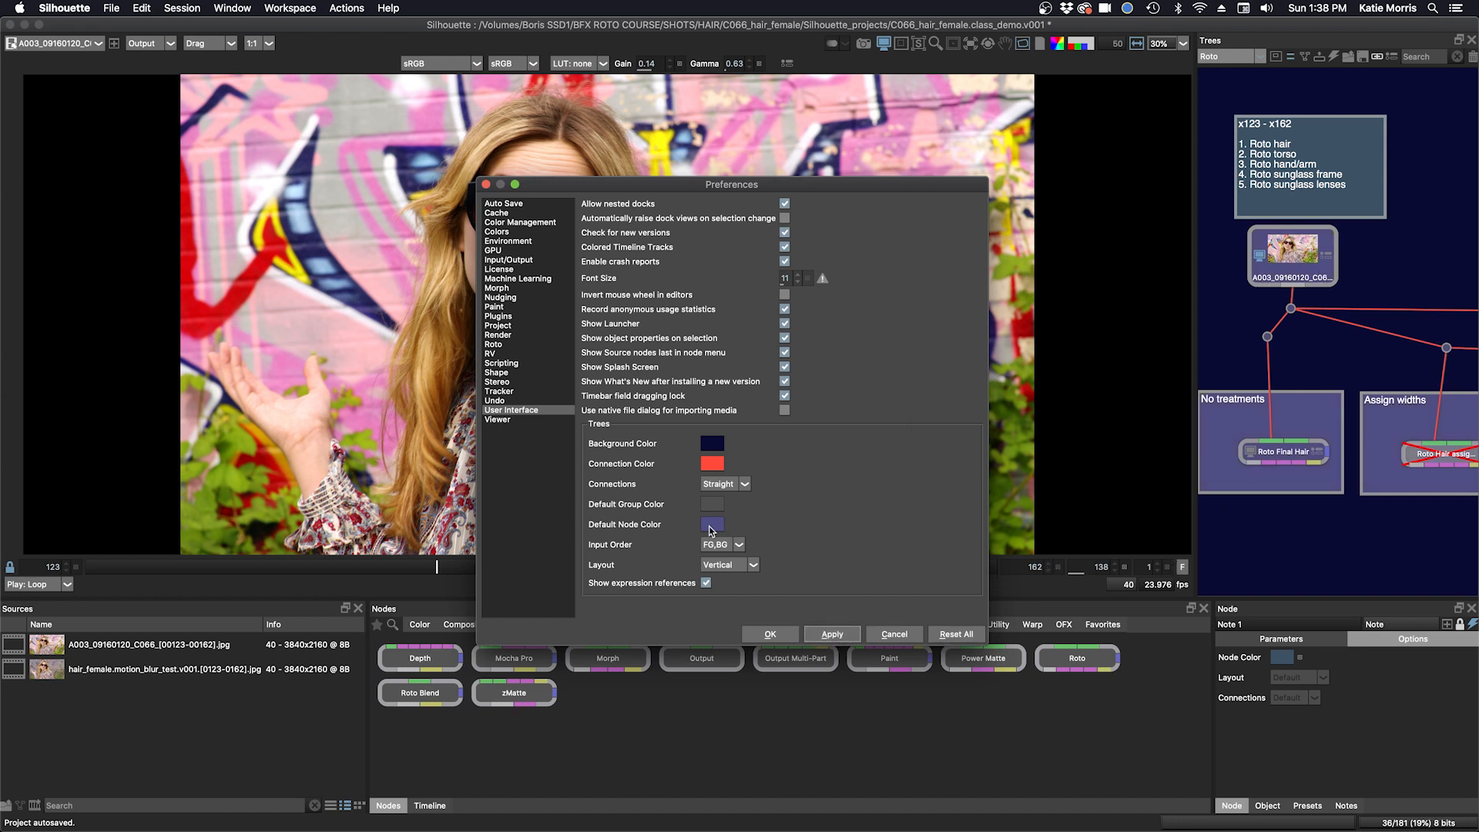
click(712, 525)
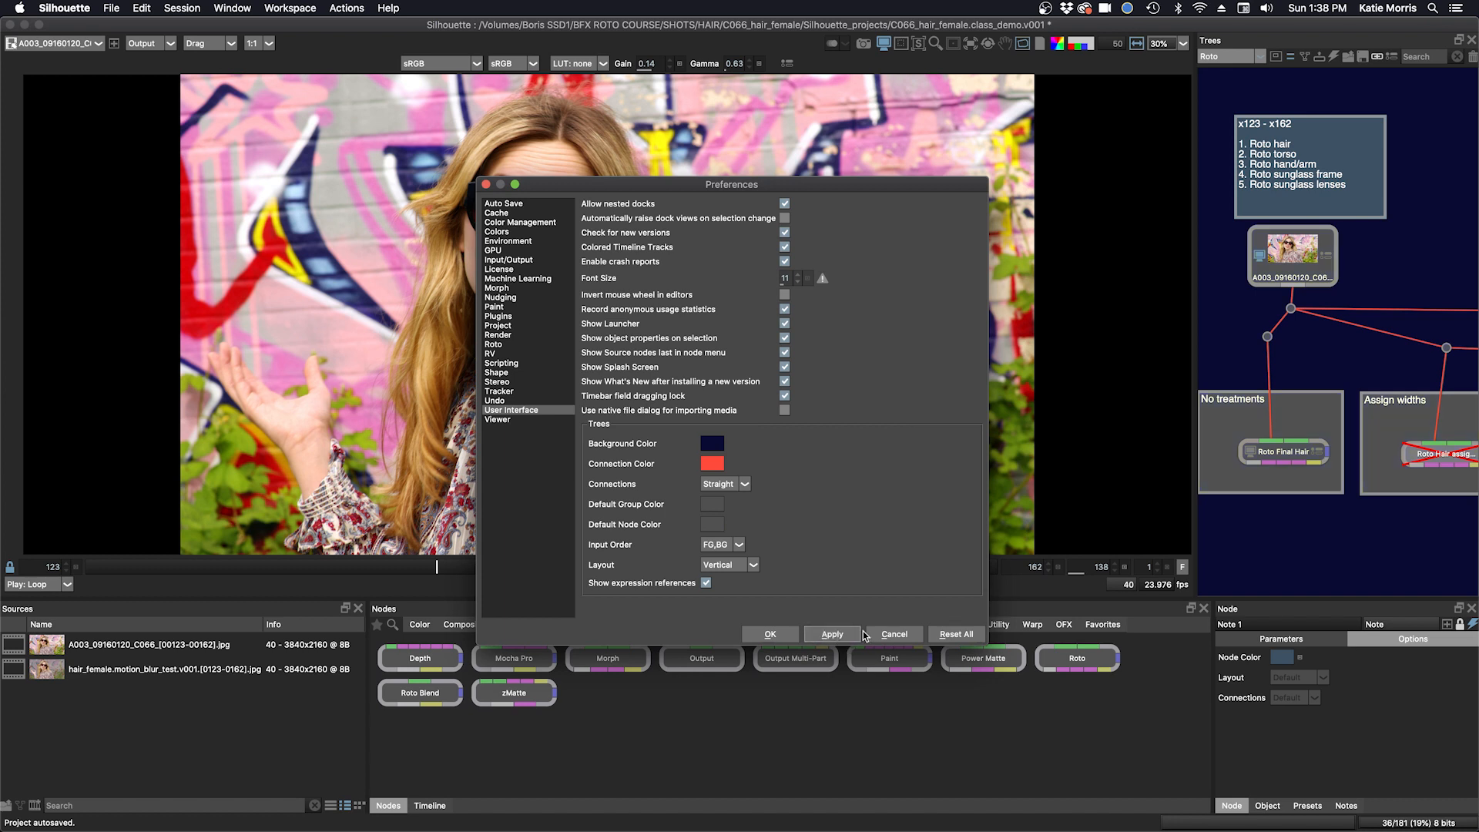
mouse_move(906, 471)
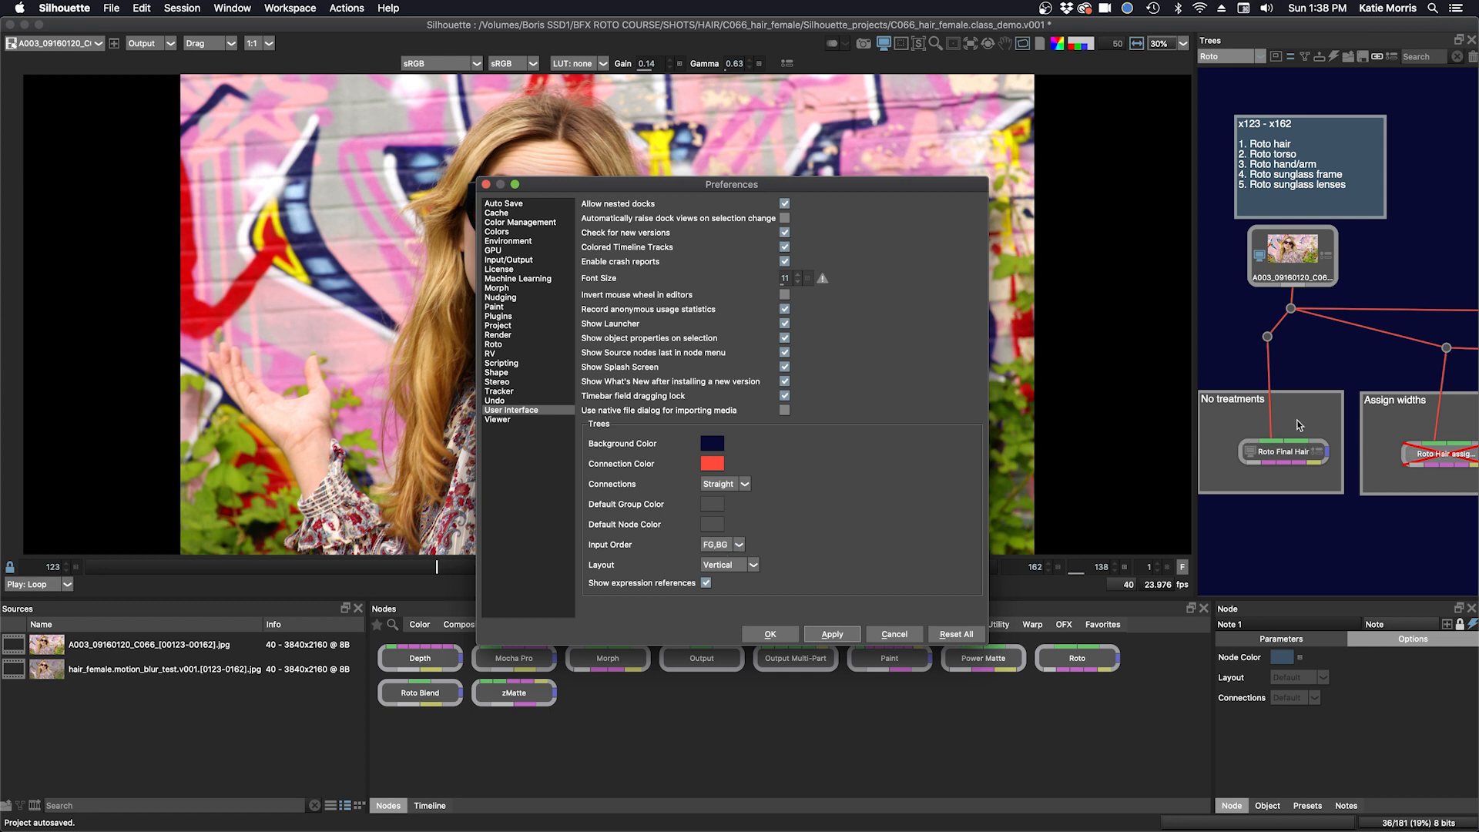
mouse_move(1284, 442)
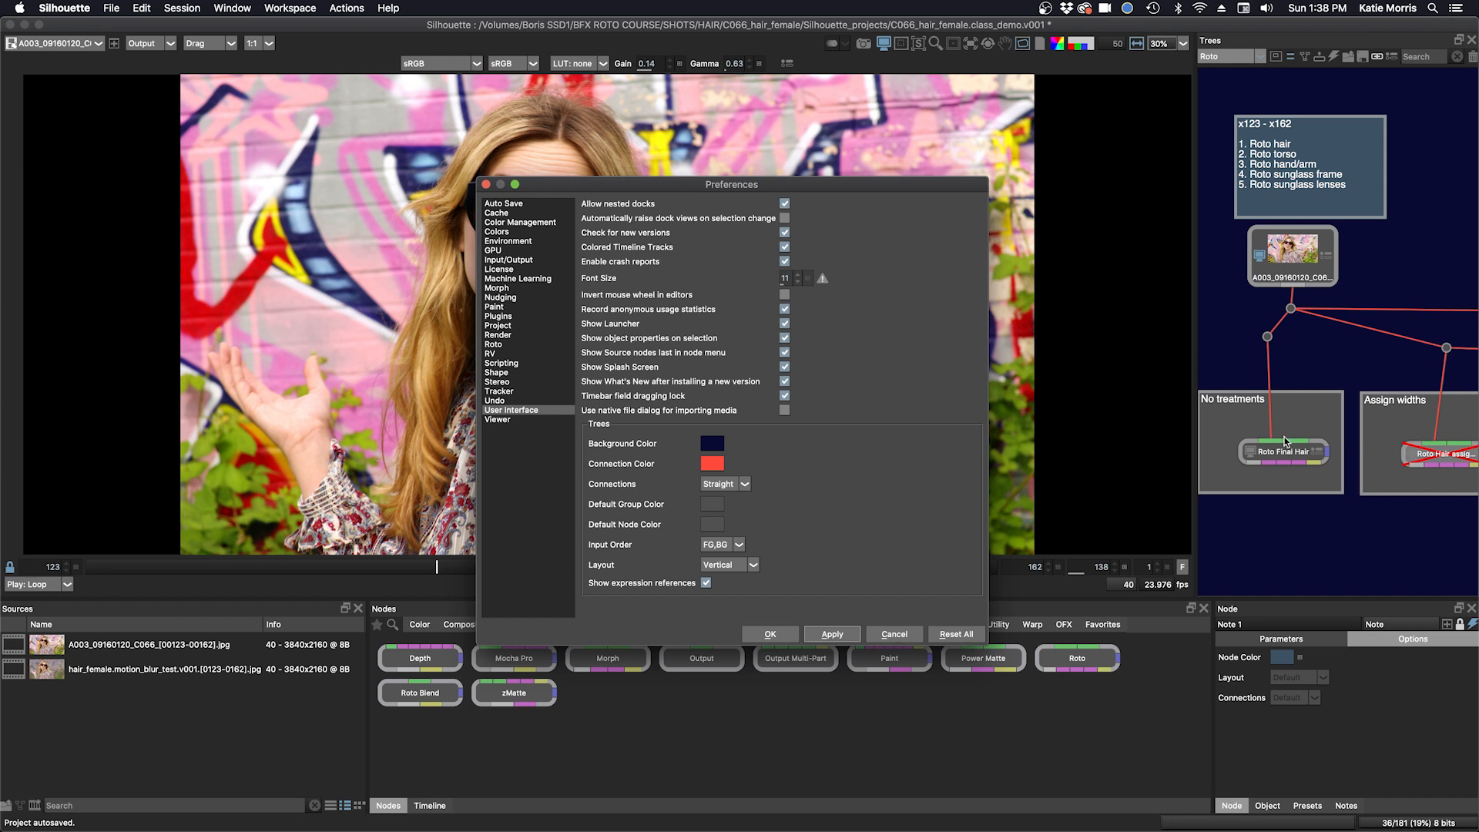
click(723, 544)
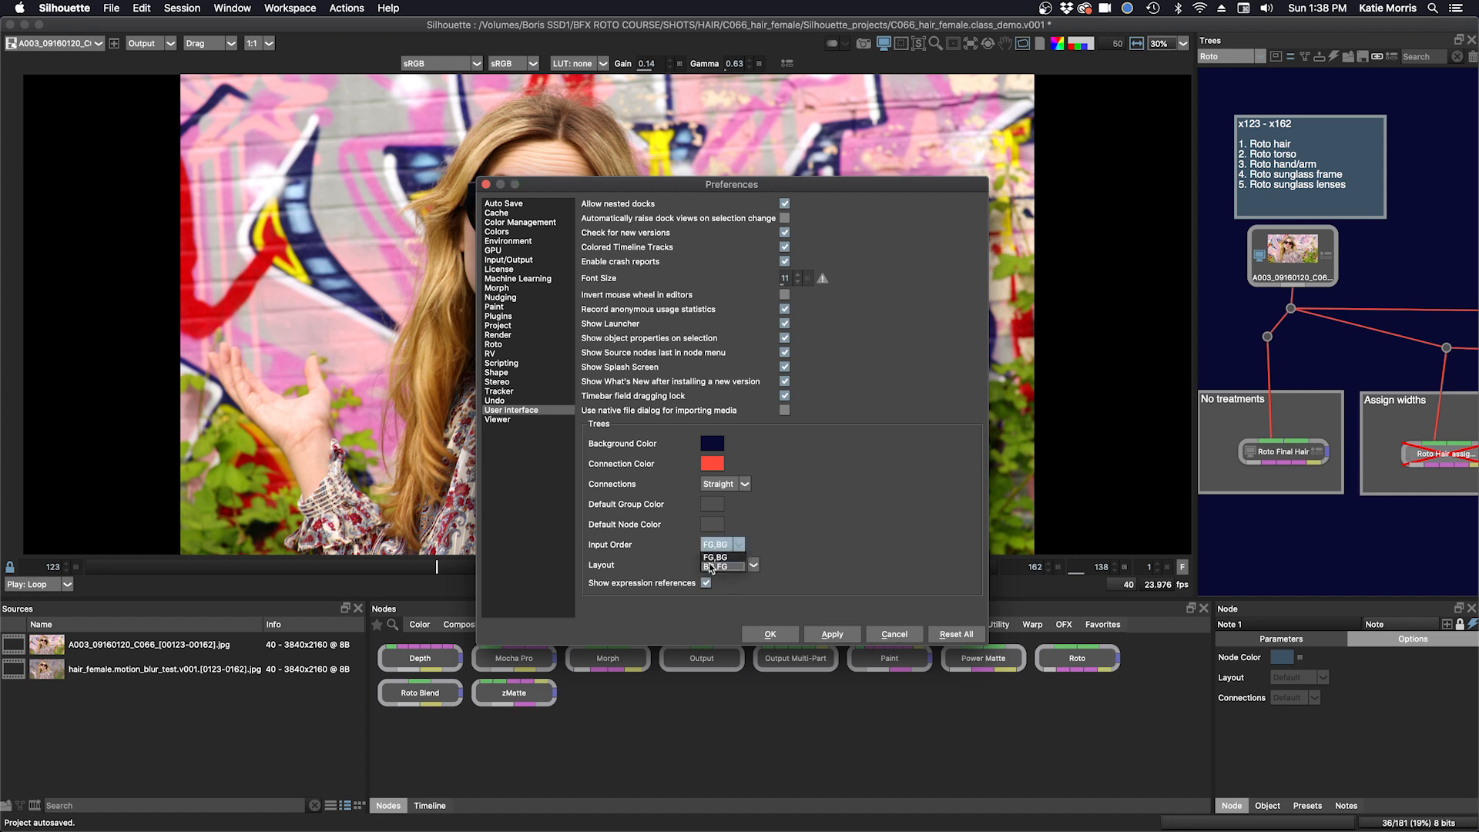
click(752, 563)
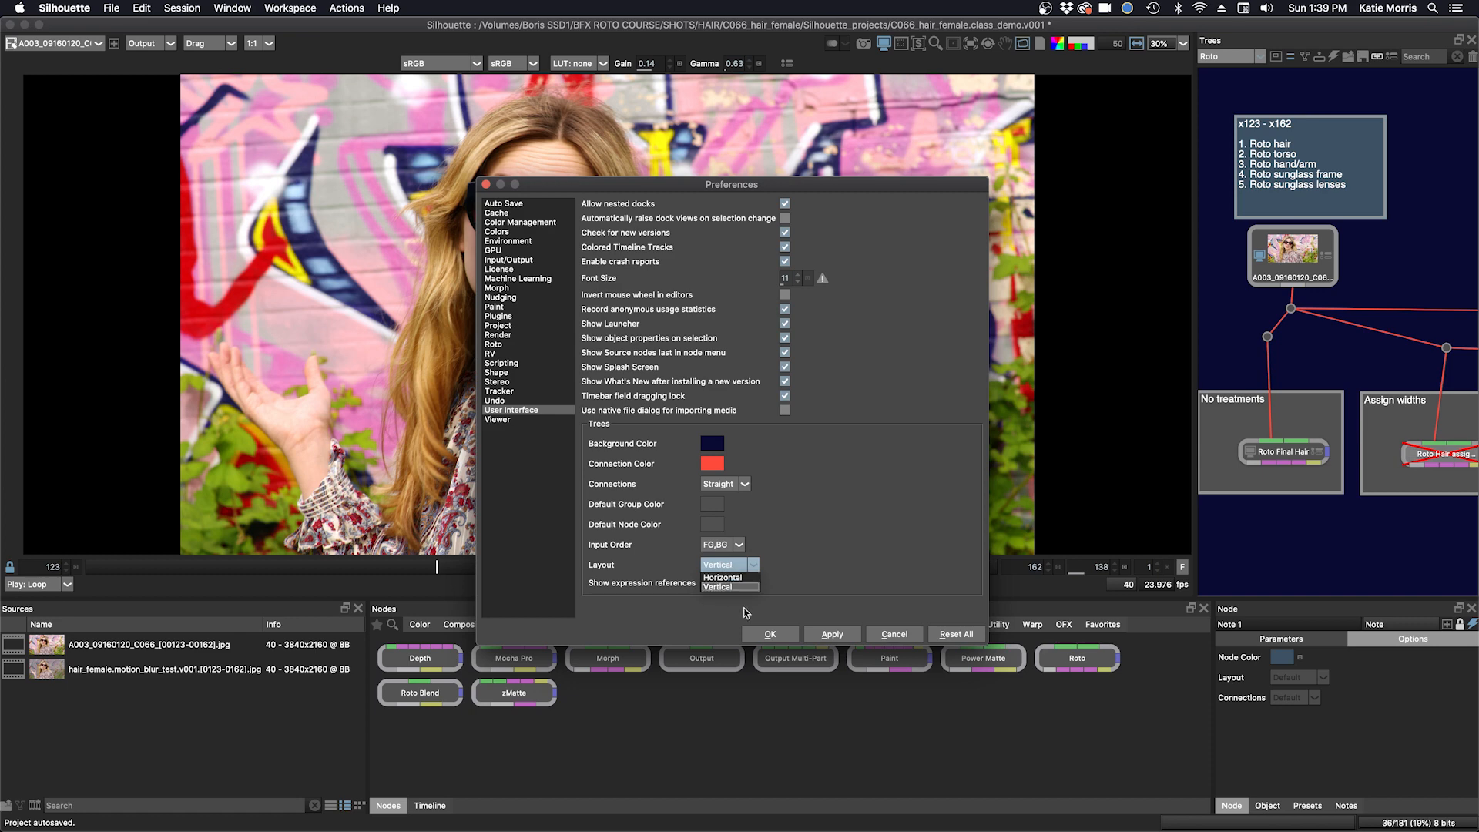
click(717, 564)
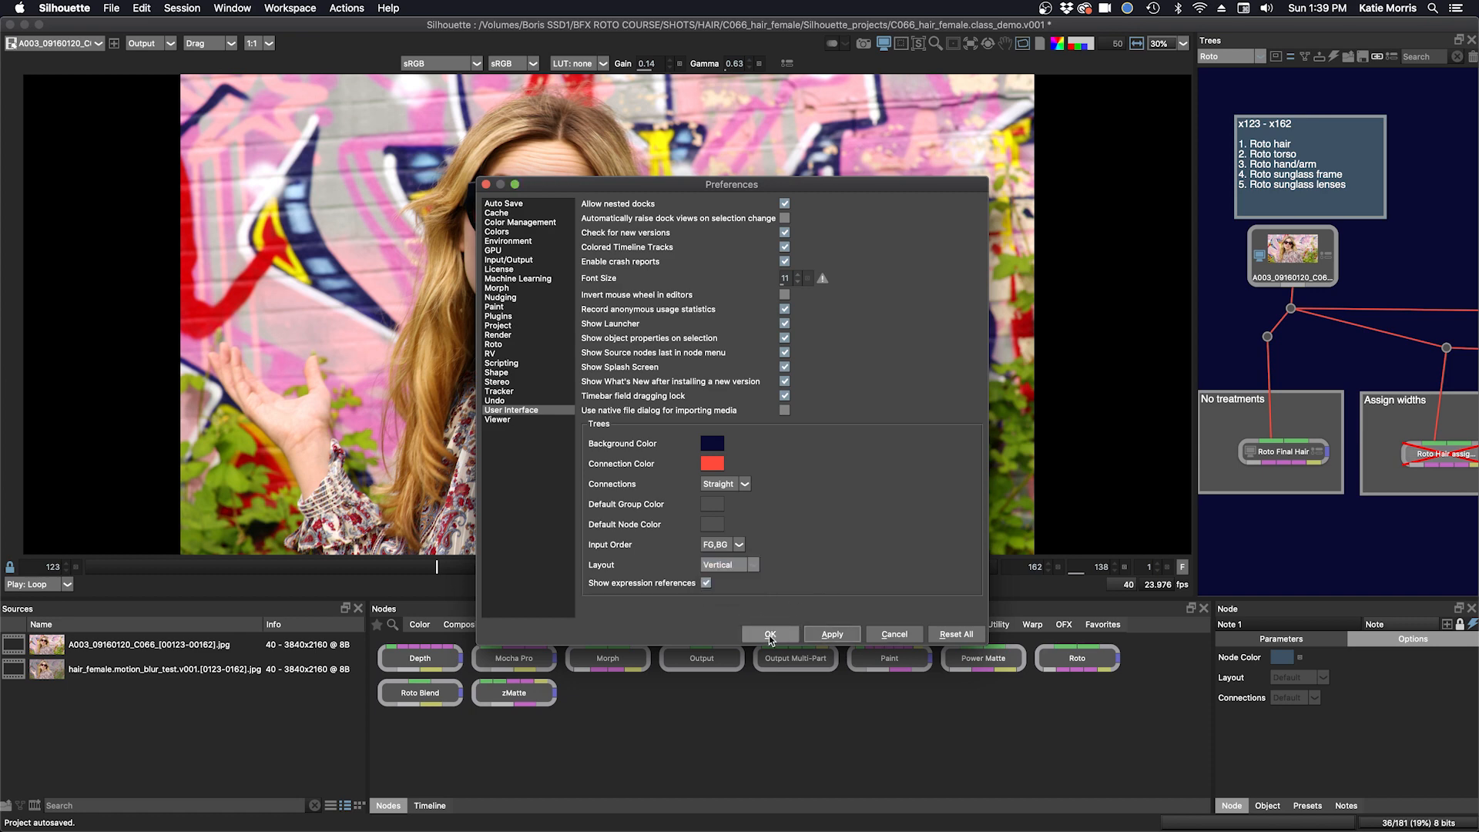